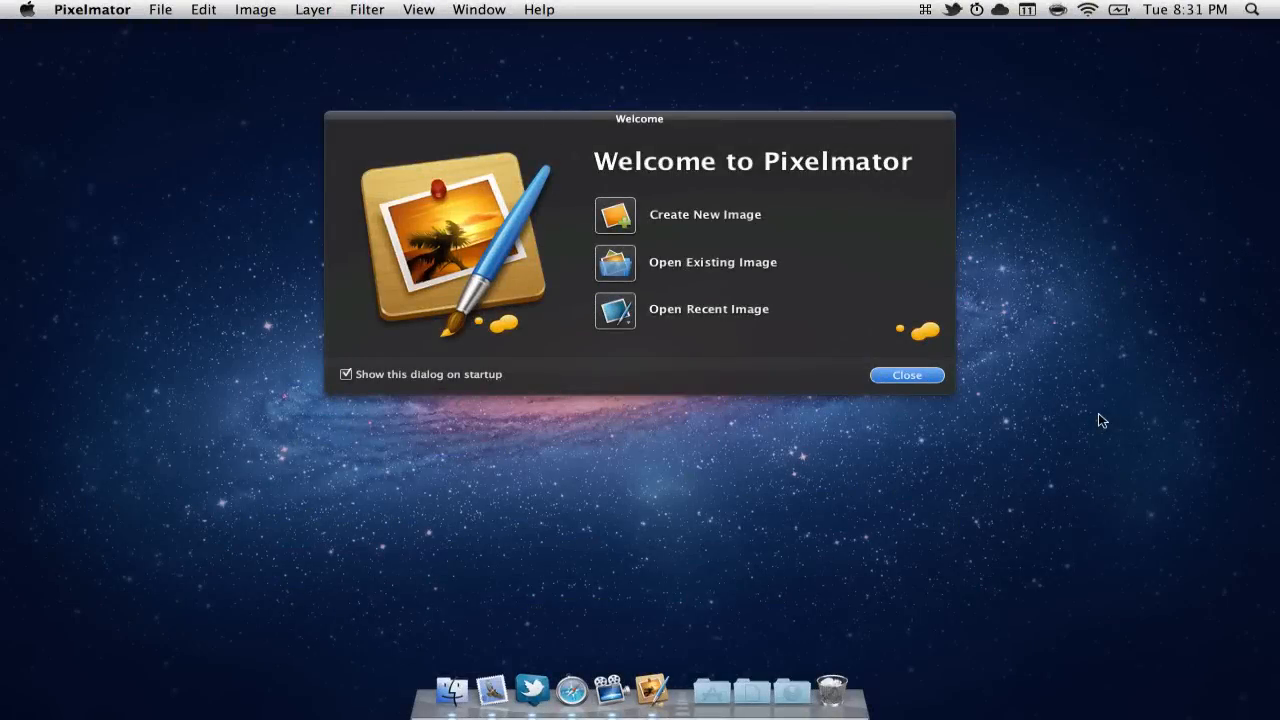
- Create a new blank image 500 px wide by 300 px high from the Welcome dialog
left_click(616, 214)
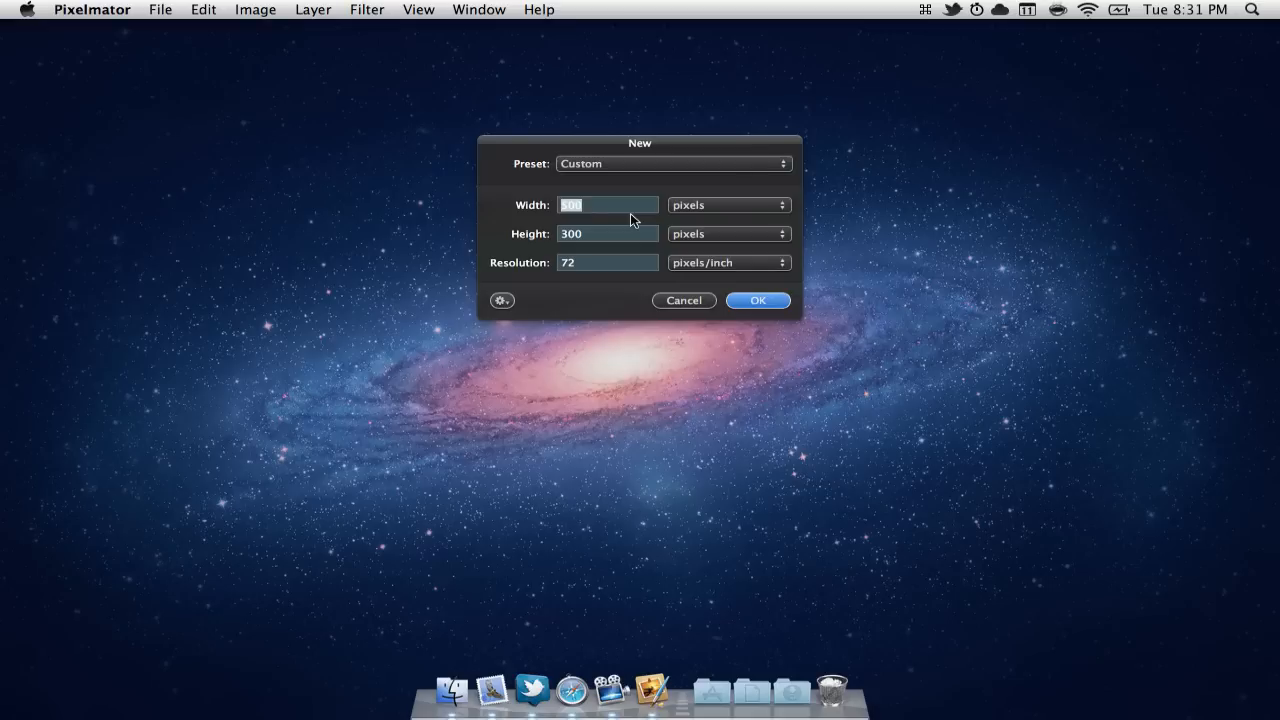
left_click(608, 204)
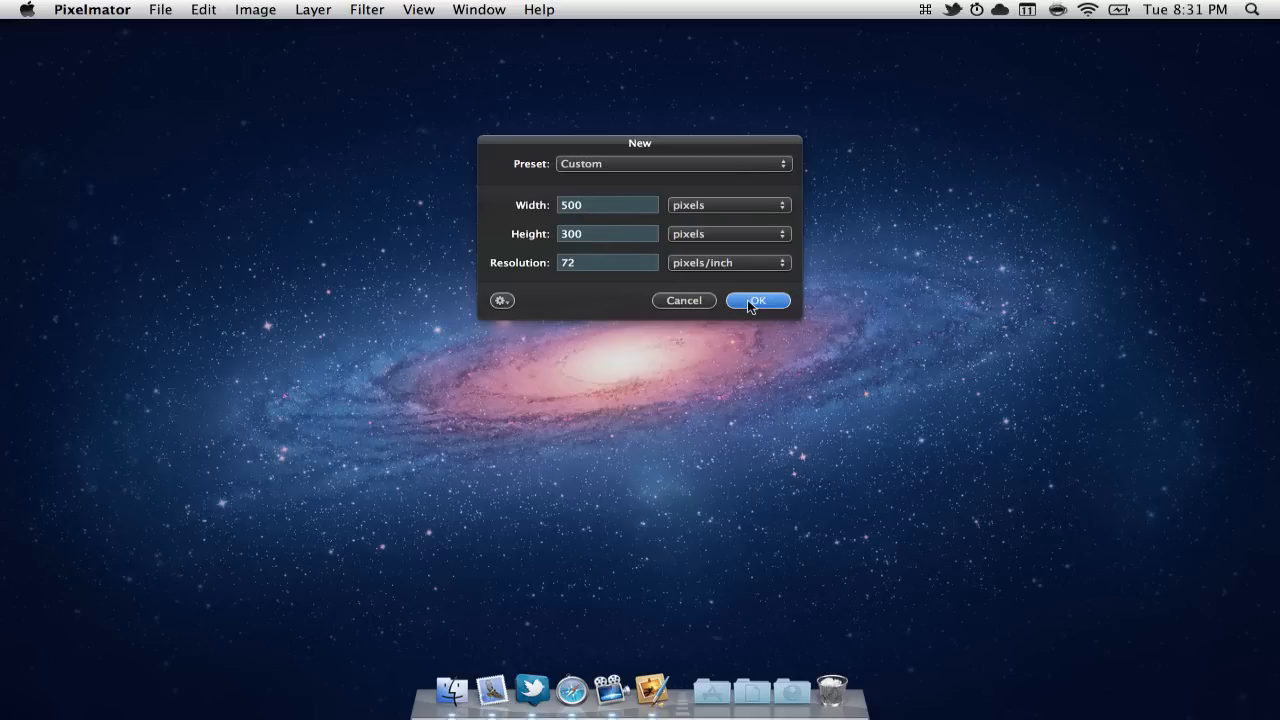
left_click(756, 300)
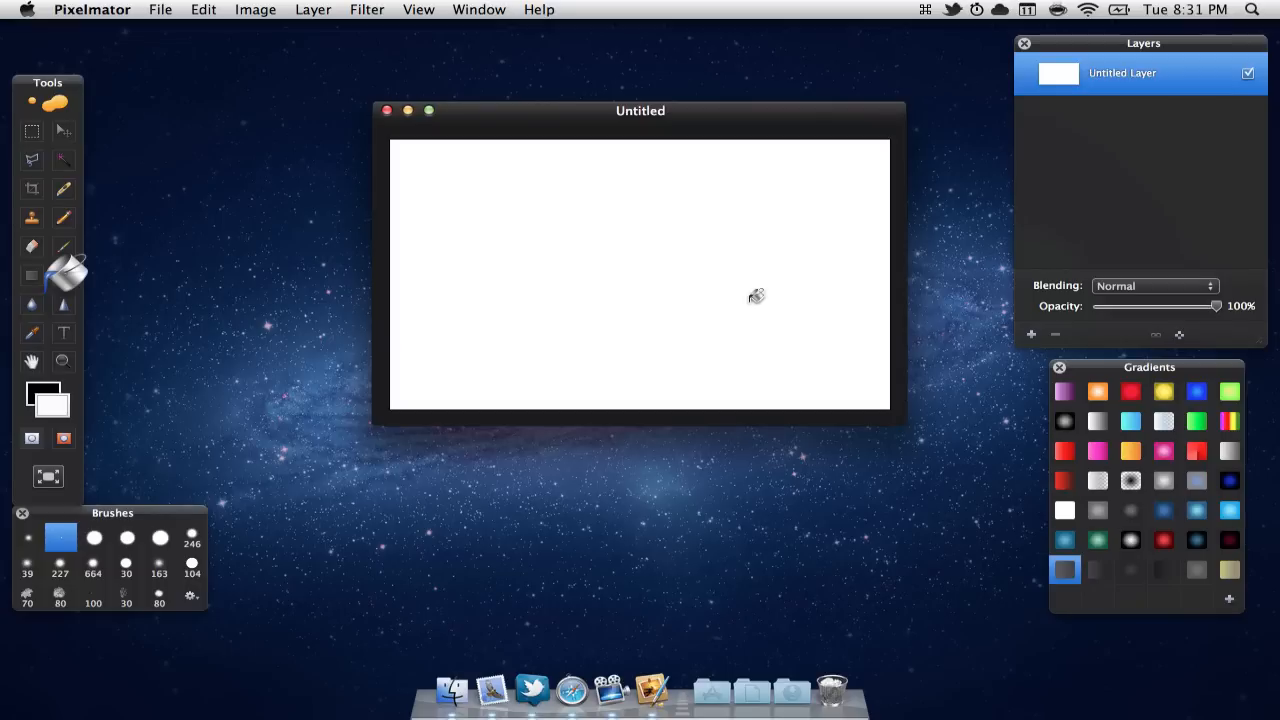
mouse_move(604, 266)
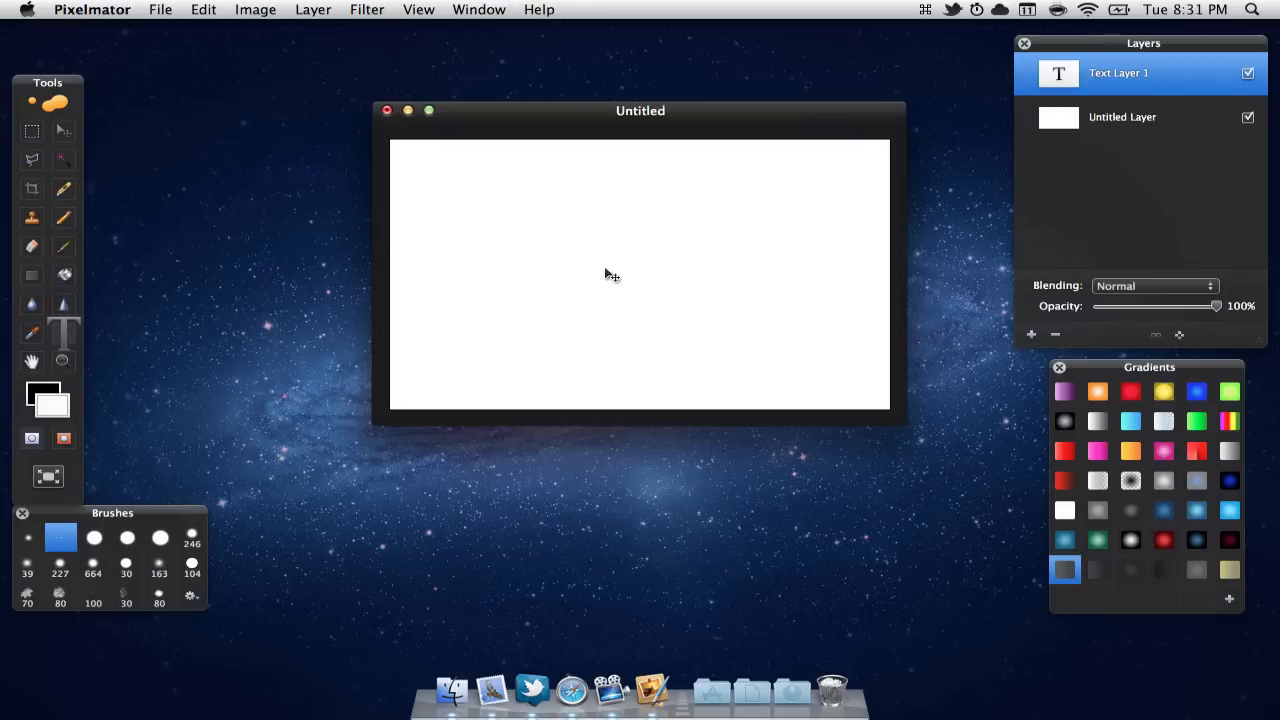
- Place a text layer reading XIMACMANIX in bold black at the canvas centre
left_click(606, 240)
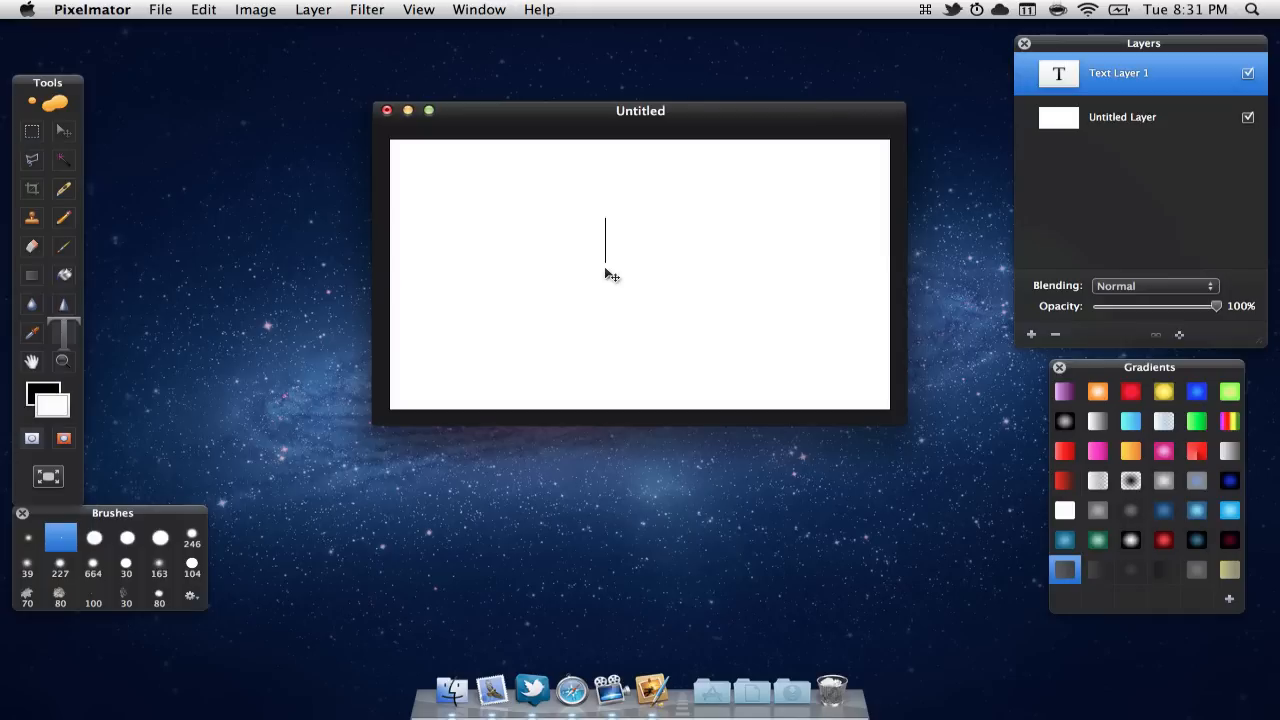
type("XIMA")
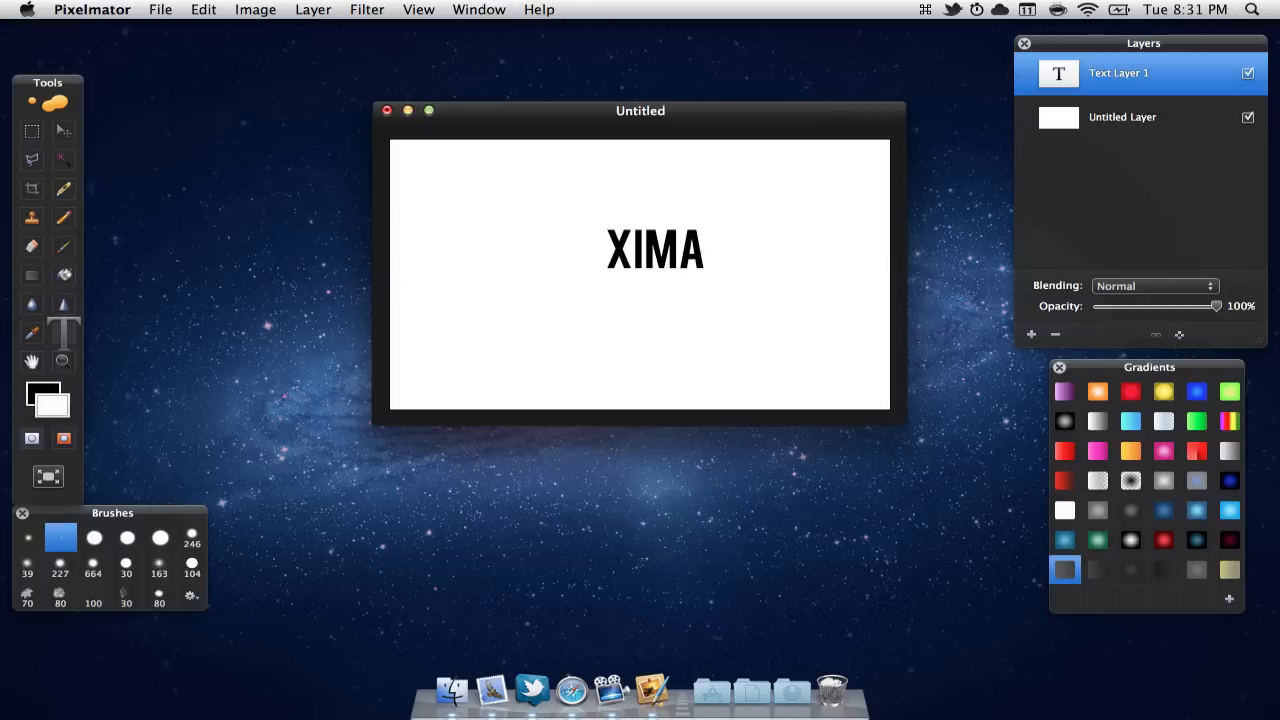
type("CMANIX")
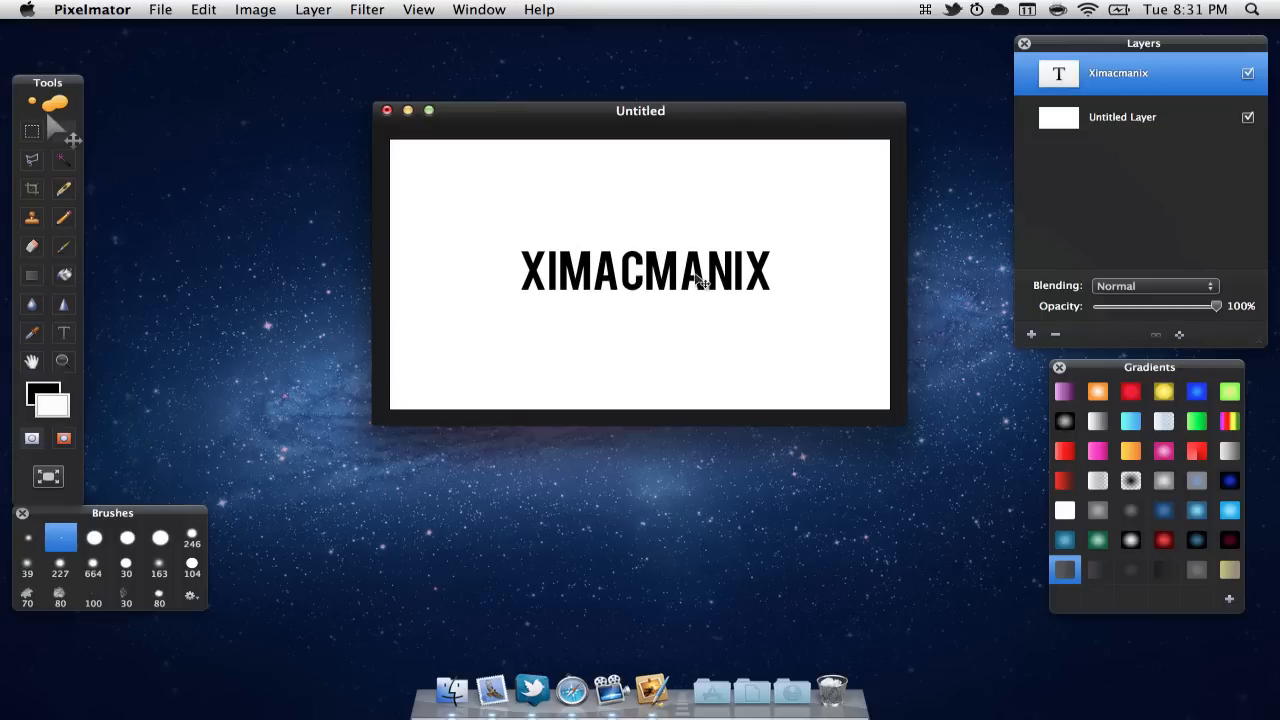
mouse_move(856, 260)
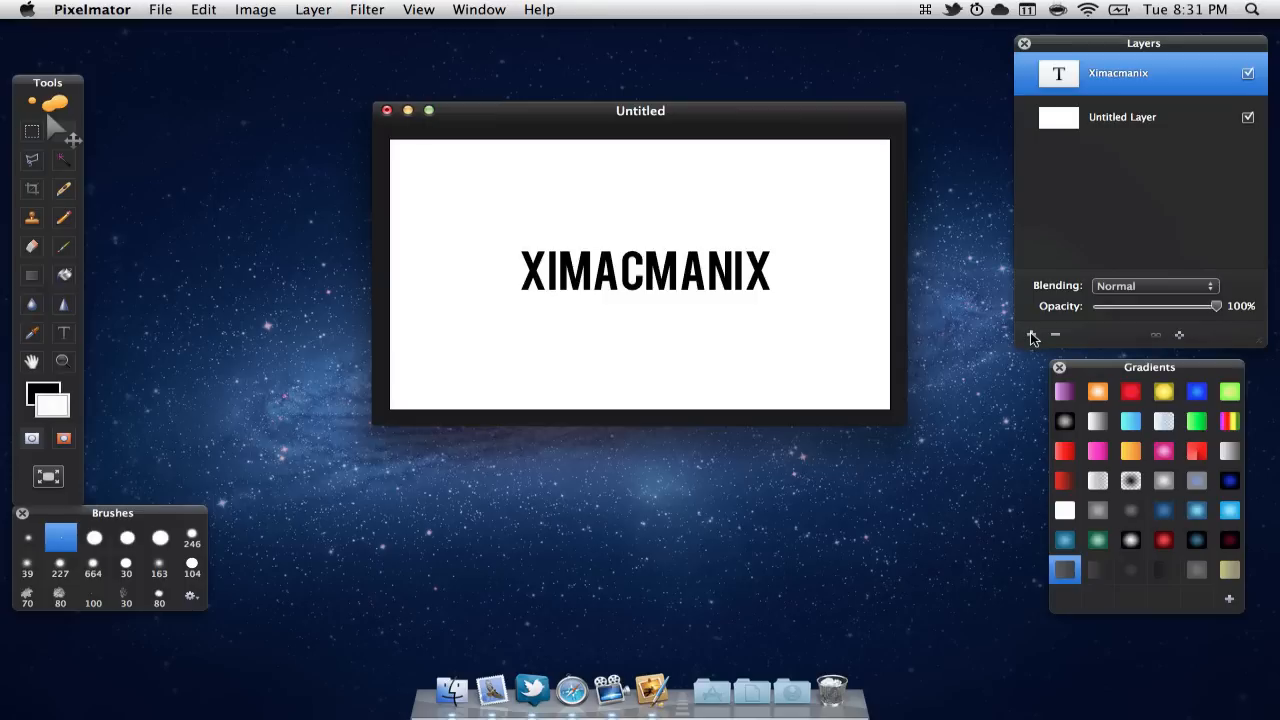
mouse_move(1032, 334)
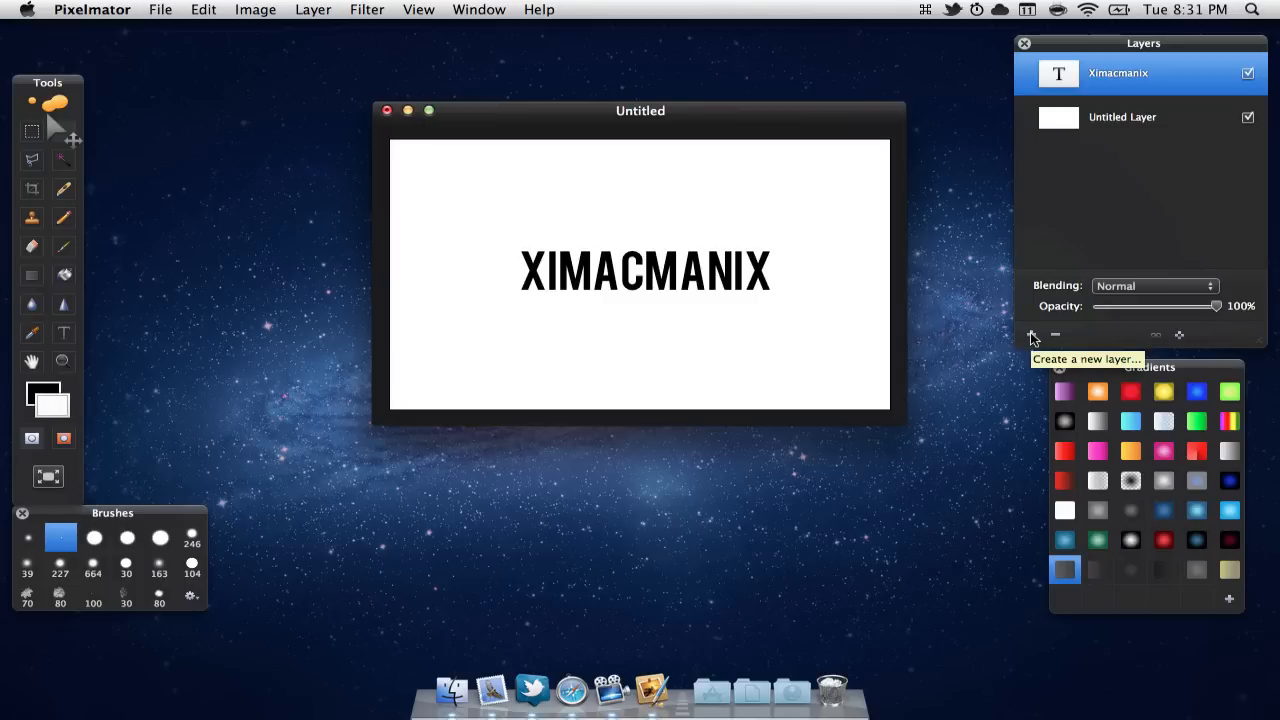
- Add Untitled Layer 2 above the text and turn it into a clipping mask on XIMACMANIX
left_click(1032, 336)
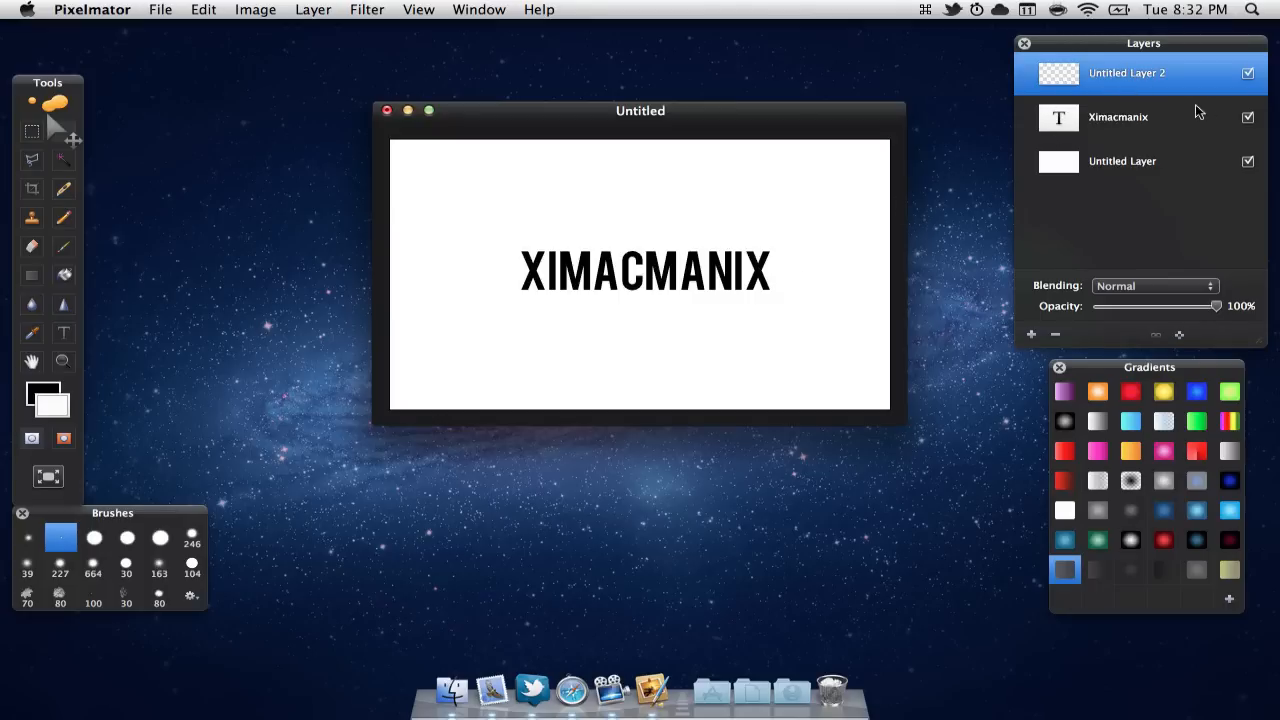
mouse_move(1122, 88)
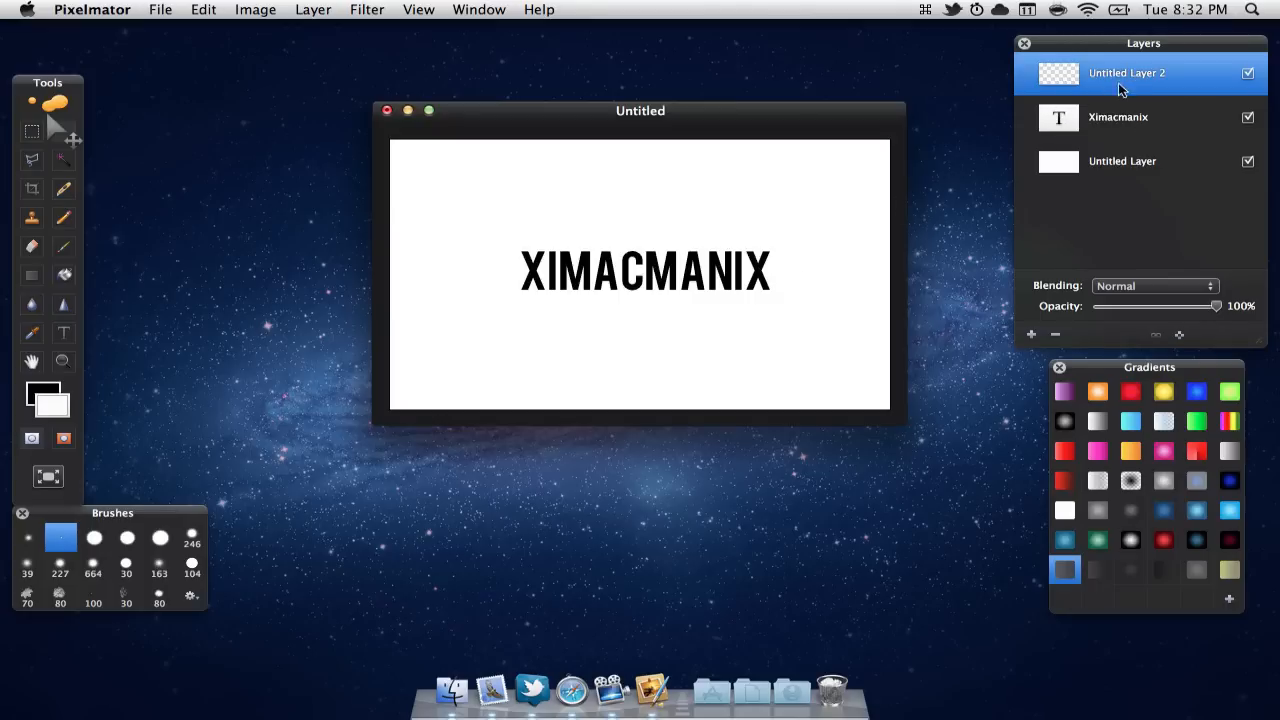
right_click(1124, 72)
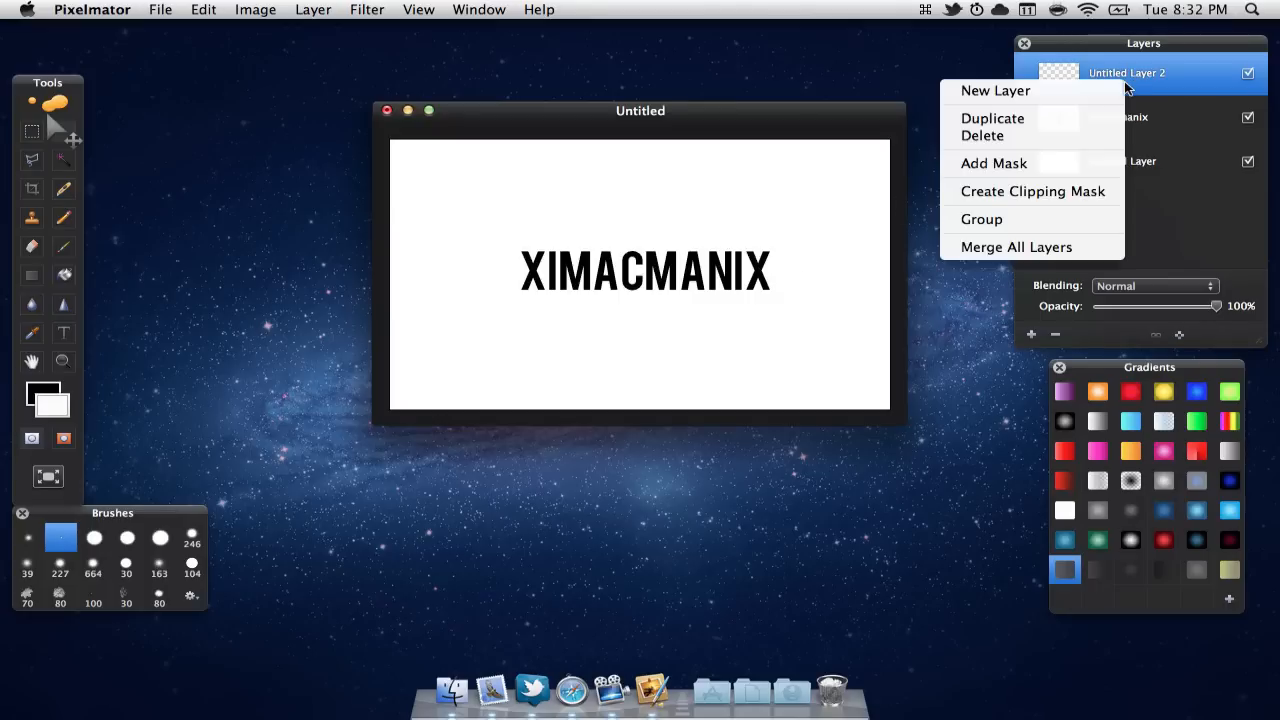
mouse_move(1096, 136)
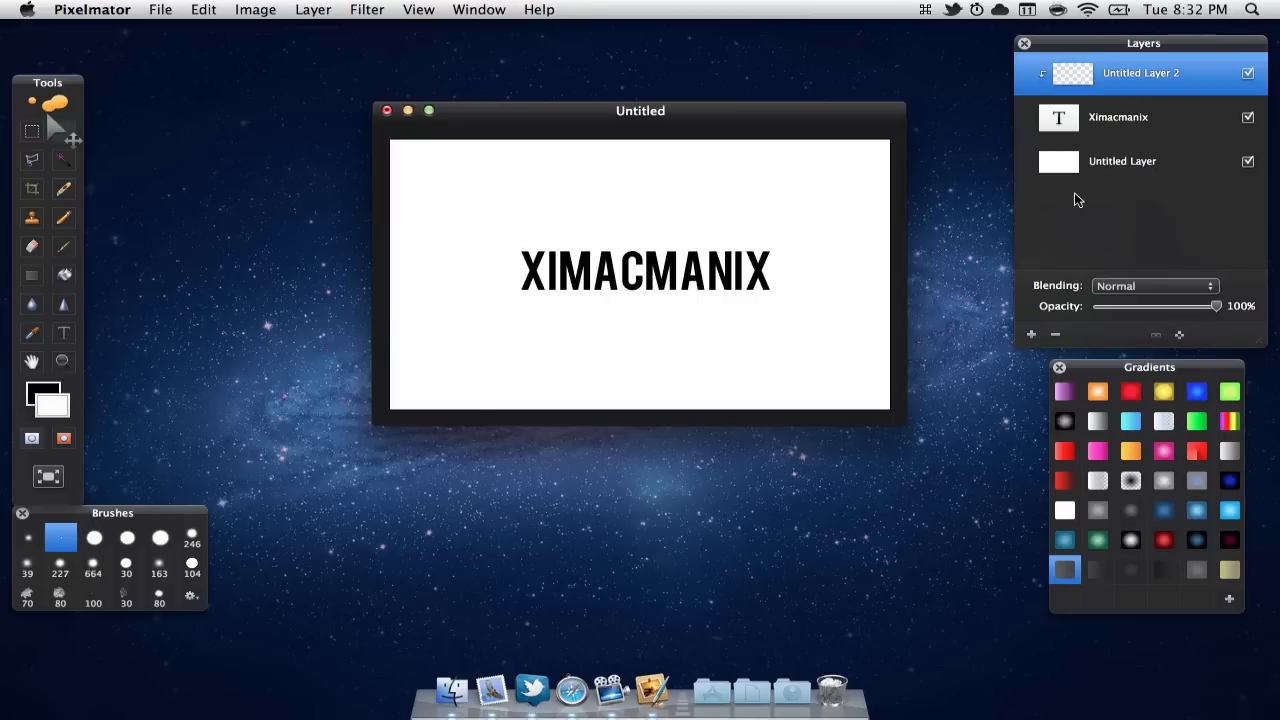
mouse_move(342, 96)
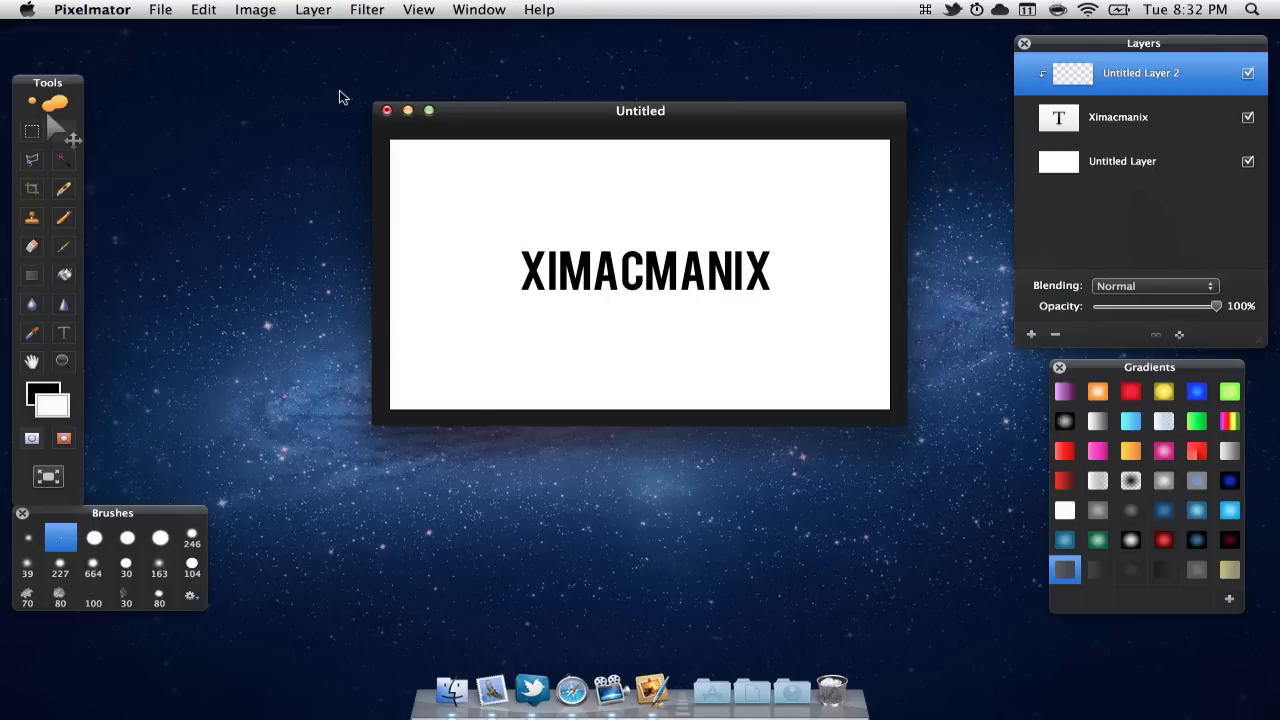
- Select a strip covering the upper half of the XIMACMANIX lettering on the empty layer
left_click(32, 132)
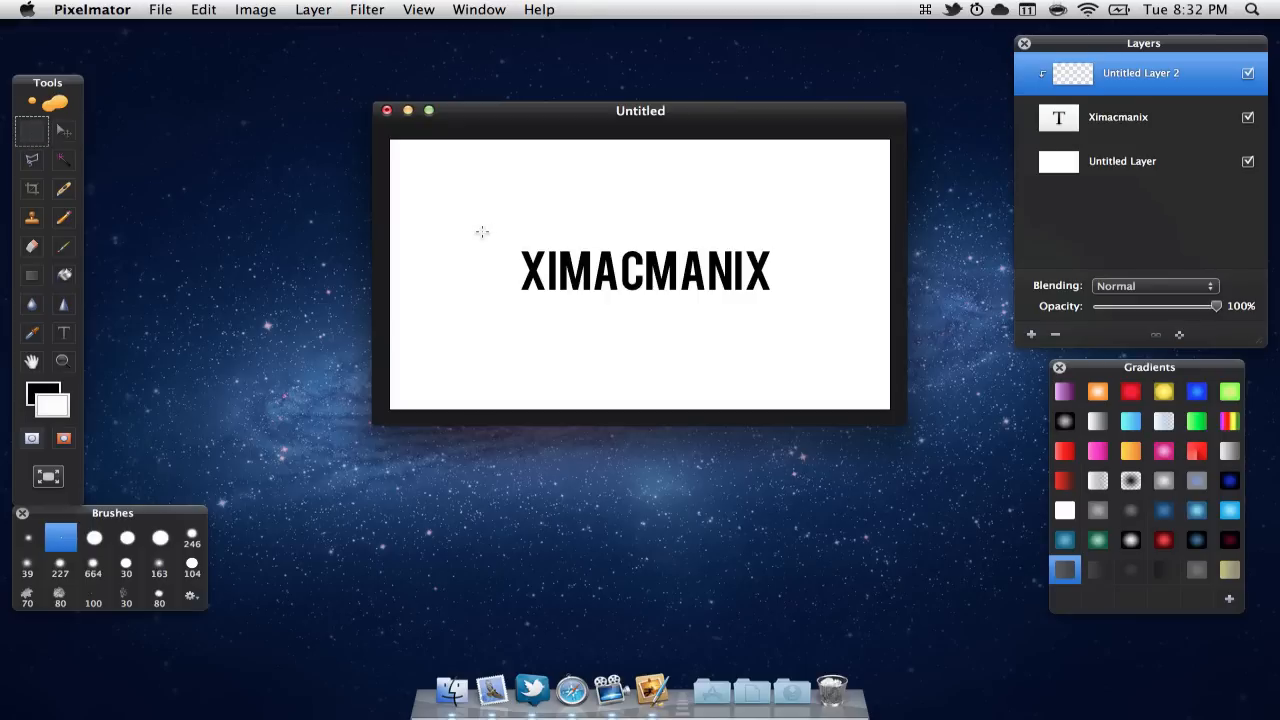
mouse_move(512, 236)
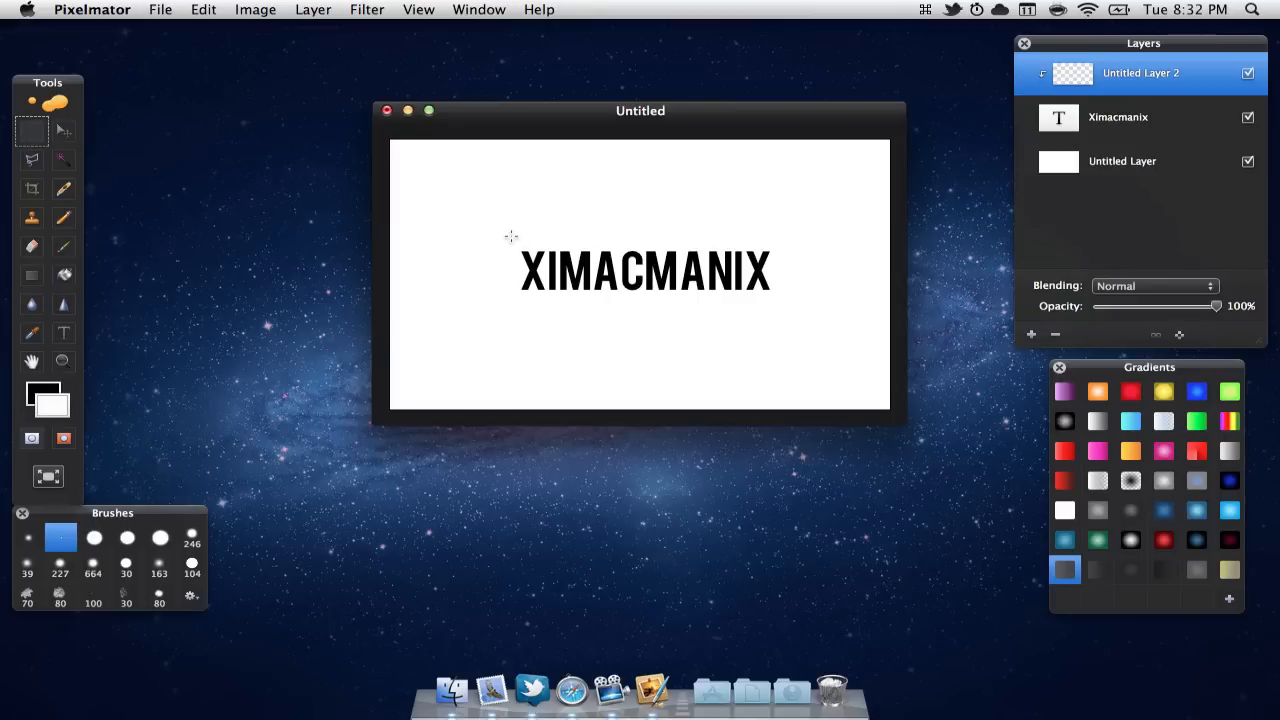
left_click_drag(508, 238, 748, 262)
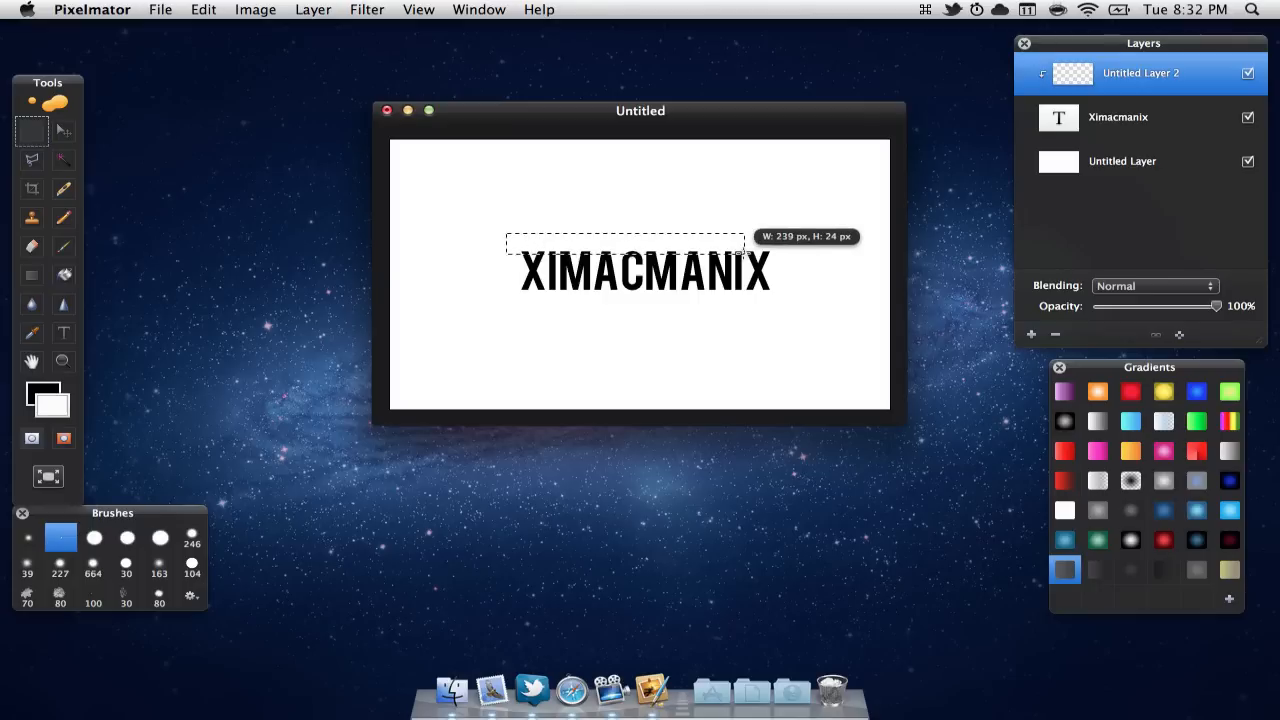
left_click_drag(744, 244, 784, 272)
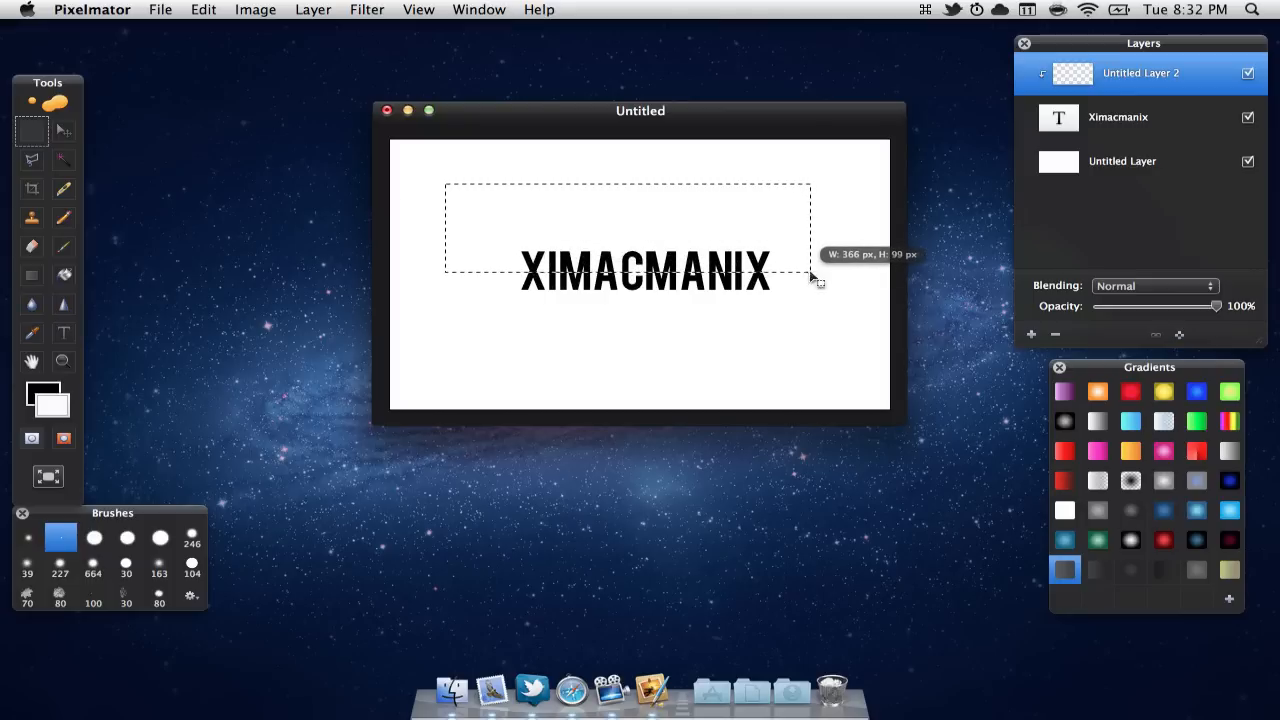
left_click_drag(812, 280, 700, 272)
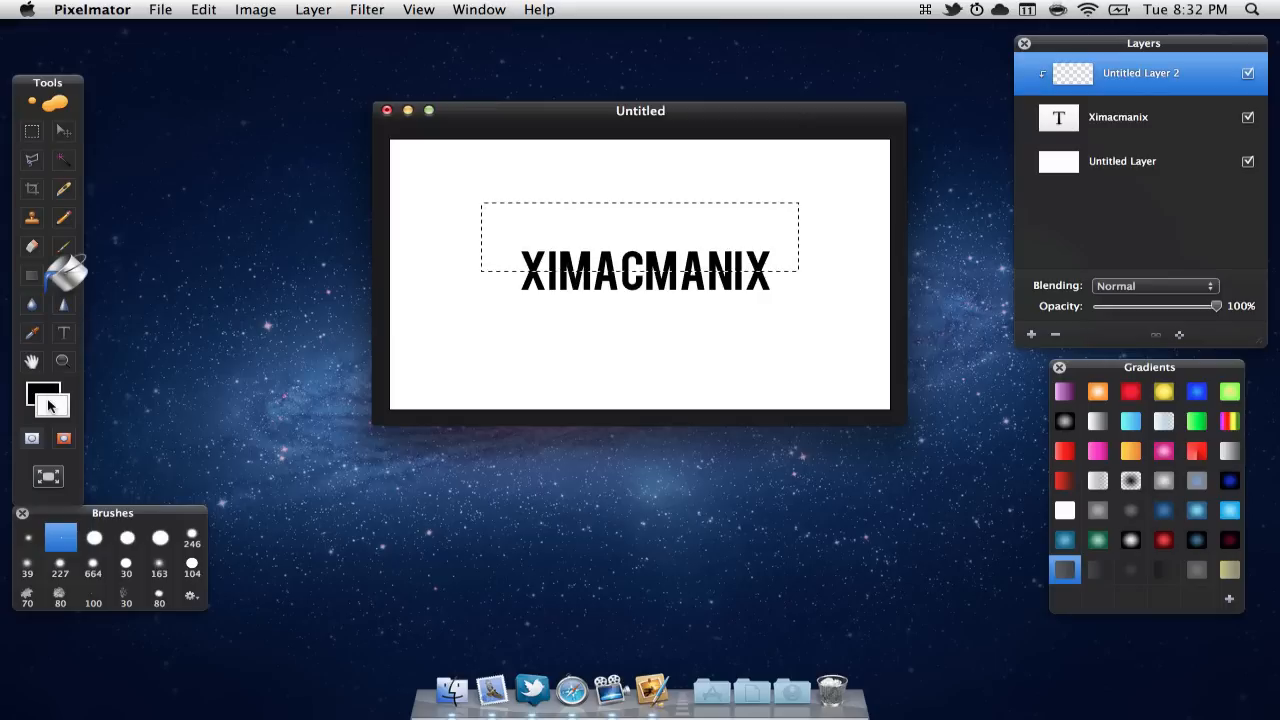
mouse_move(48, 398)
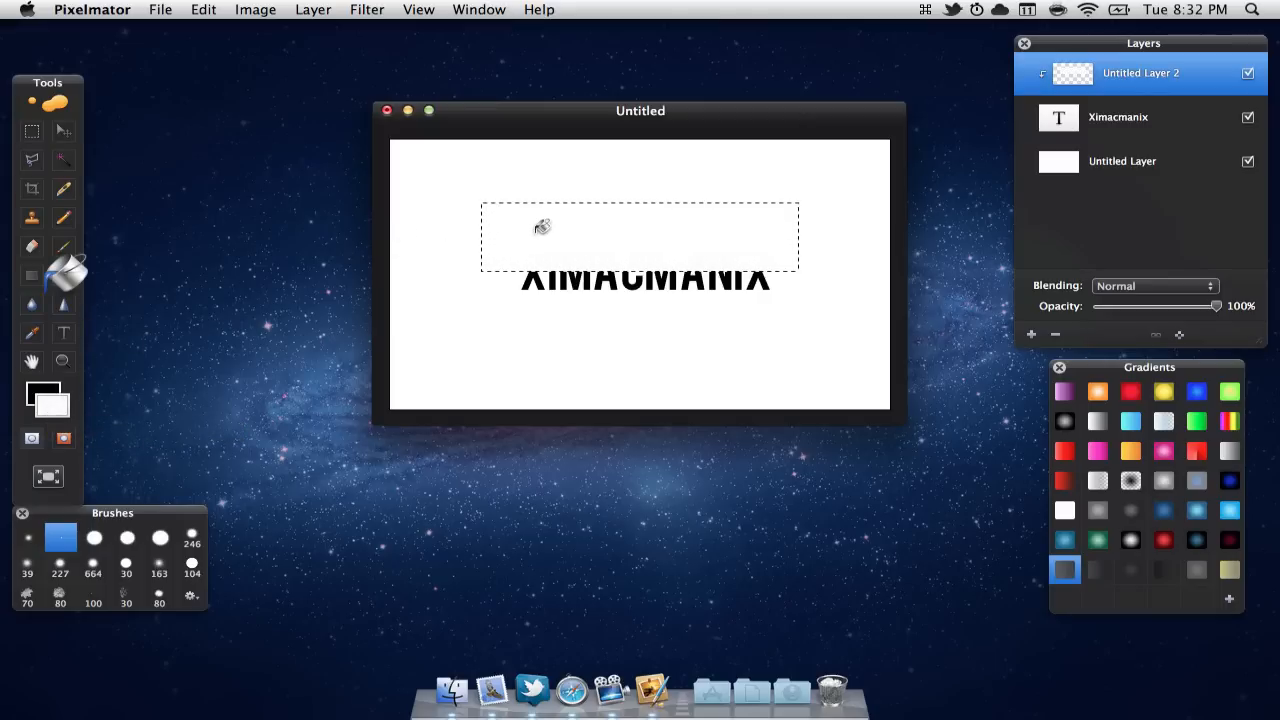
mouse_move(740, 336)
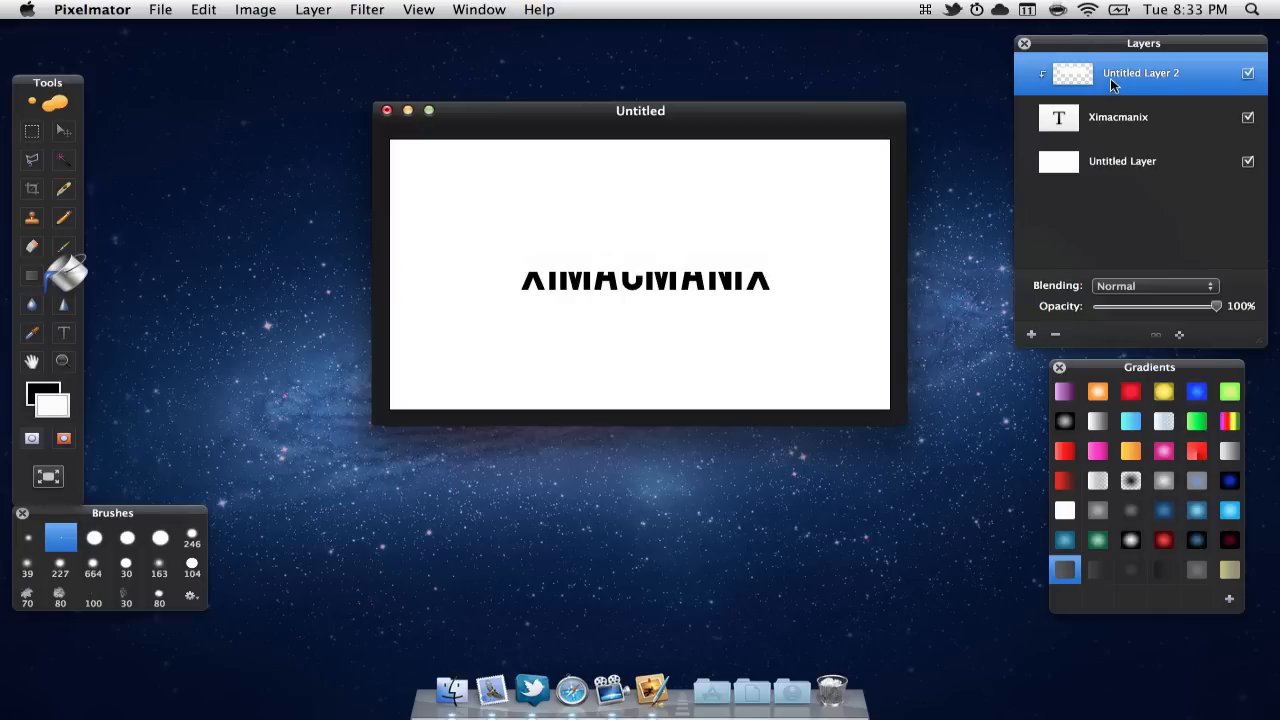
mouse_move(1180, 198)
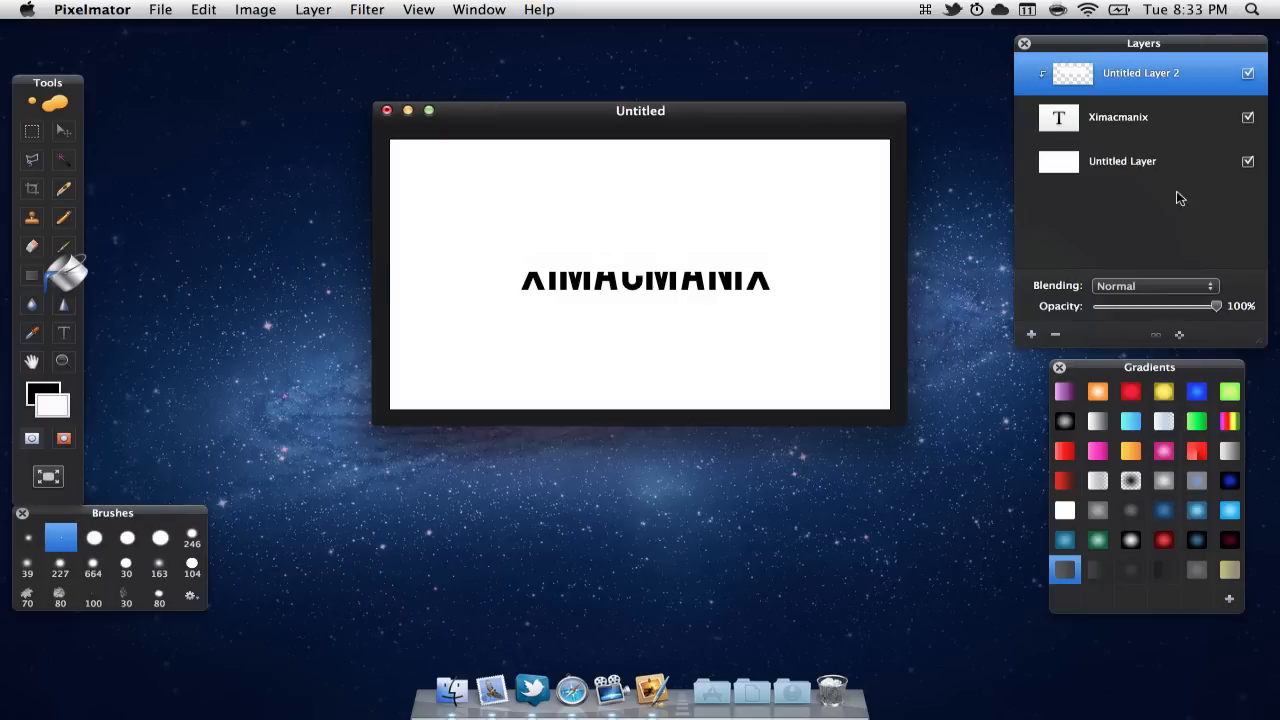
- Lower the white overlay layer's opacity from 100% to about 26%
left_click_drag(1216, 306, 1192, 306)
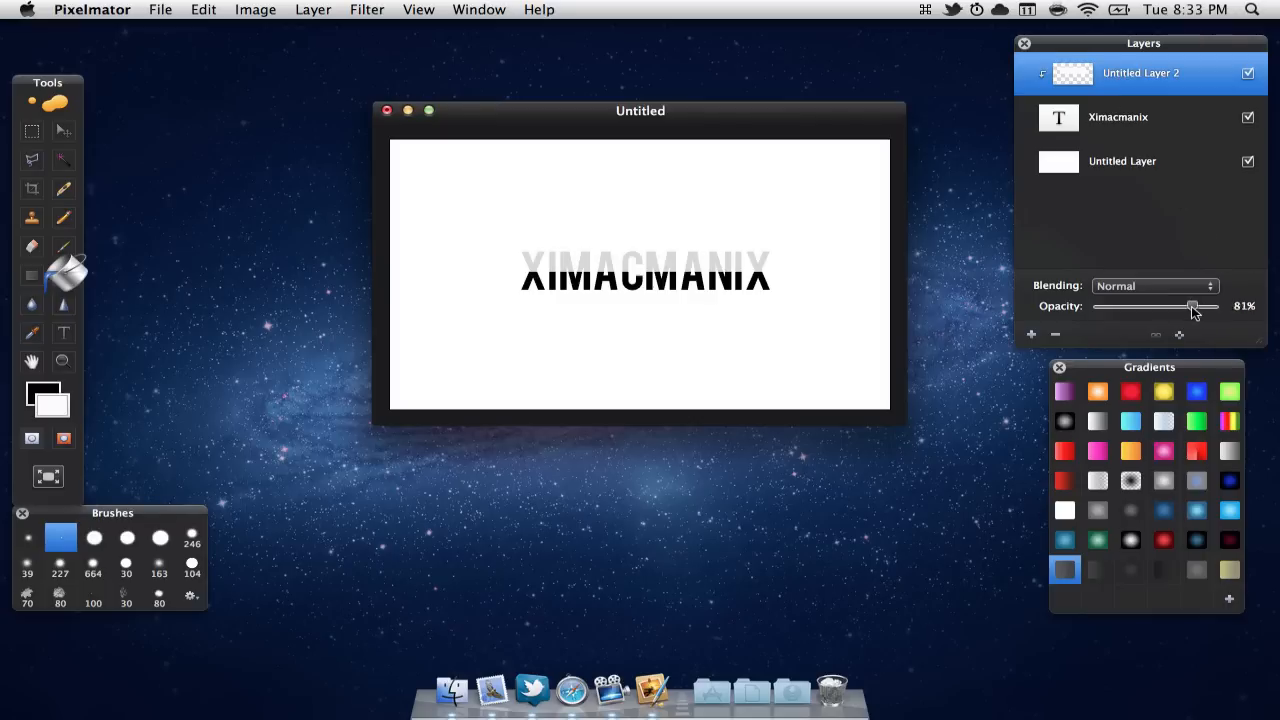
left_click_drag(1192, 306, 1136, 306)
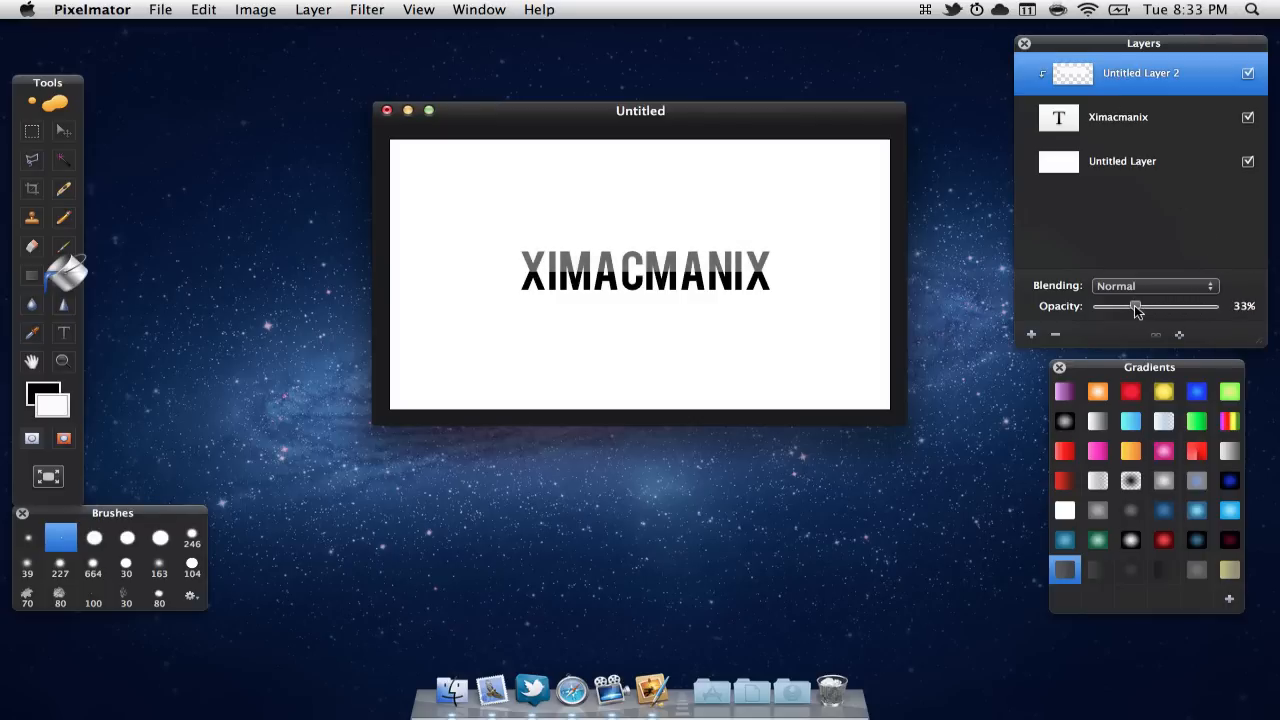
left_click_drag(1136, 306, 1128, 306)
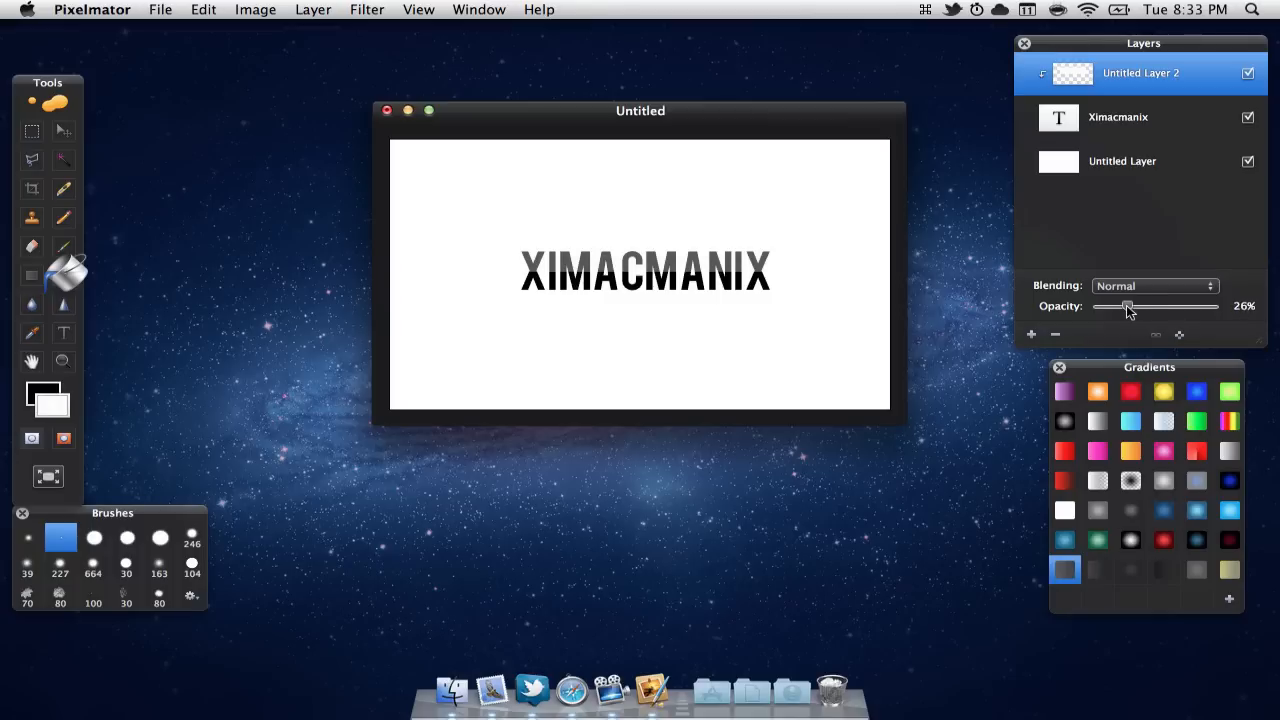
left_click_drag(1130, 306, 1128, 306)
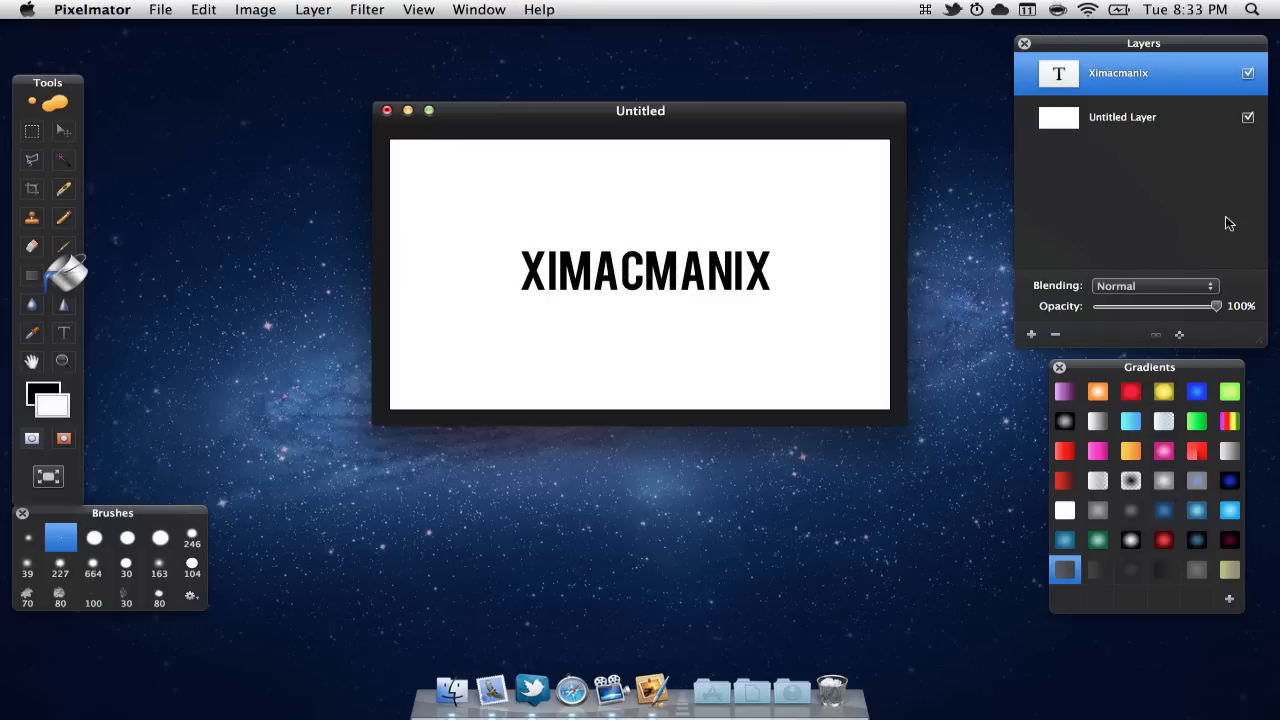
mouse_move(1066, 298)
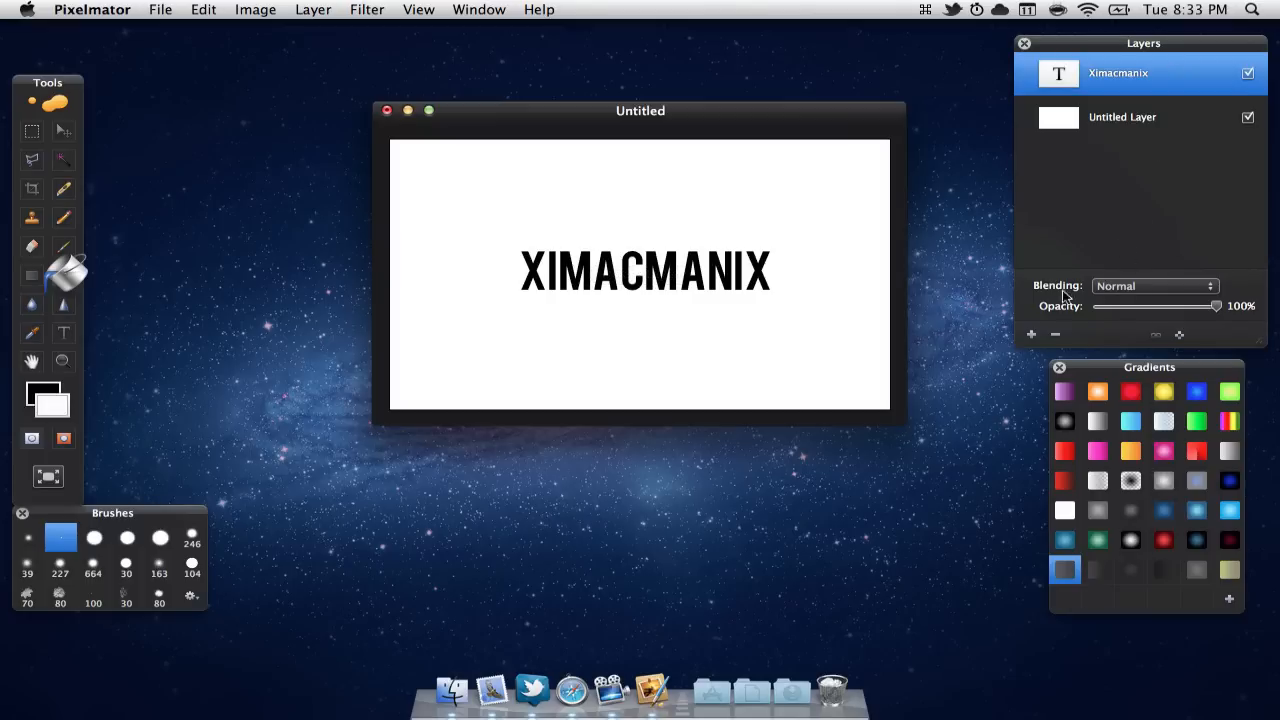
- Remove the white overlay layer, leaving the text and background layers
left_click(1032, 334)
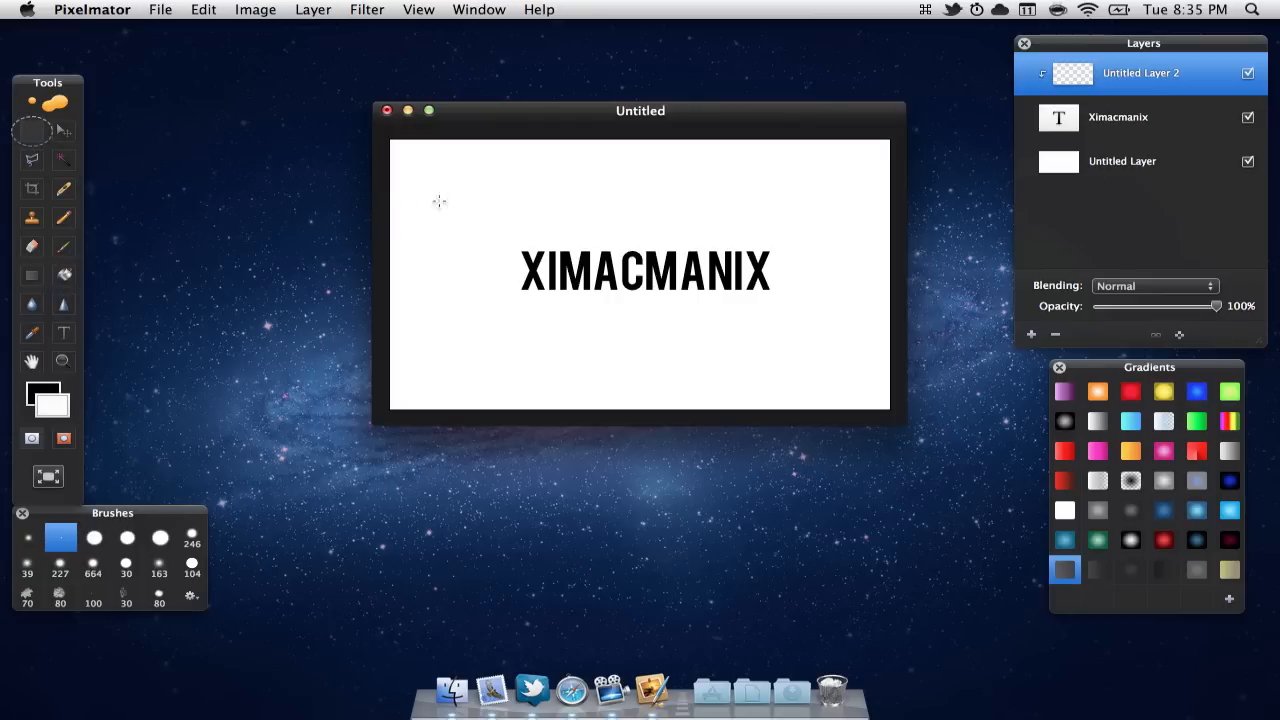
- Select a wide ellipse arcing across the top of the XIMACMANIX lettering
left_click_drag(488, 238, 672, 248)
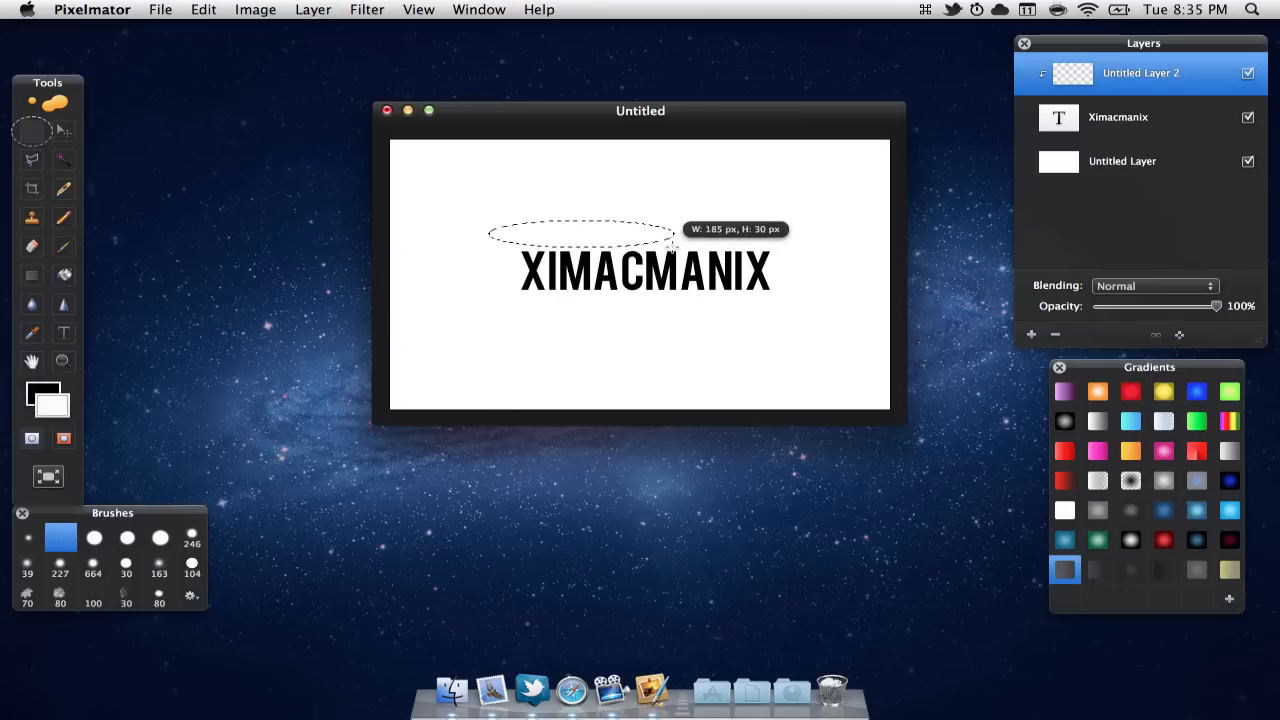
left_click_drag(670, 236, 832, 256)
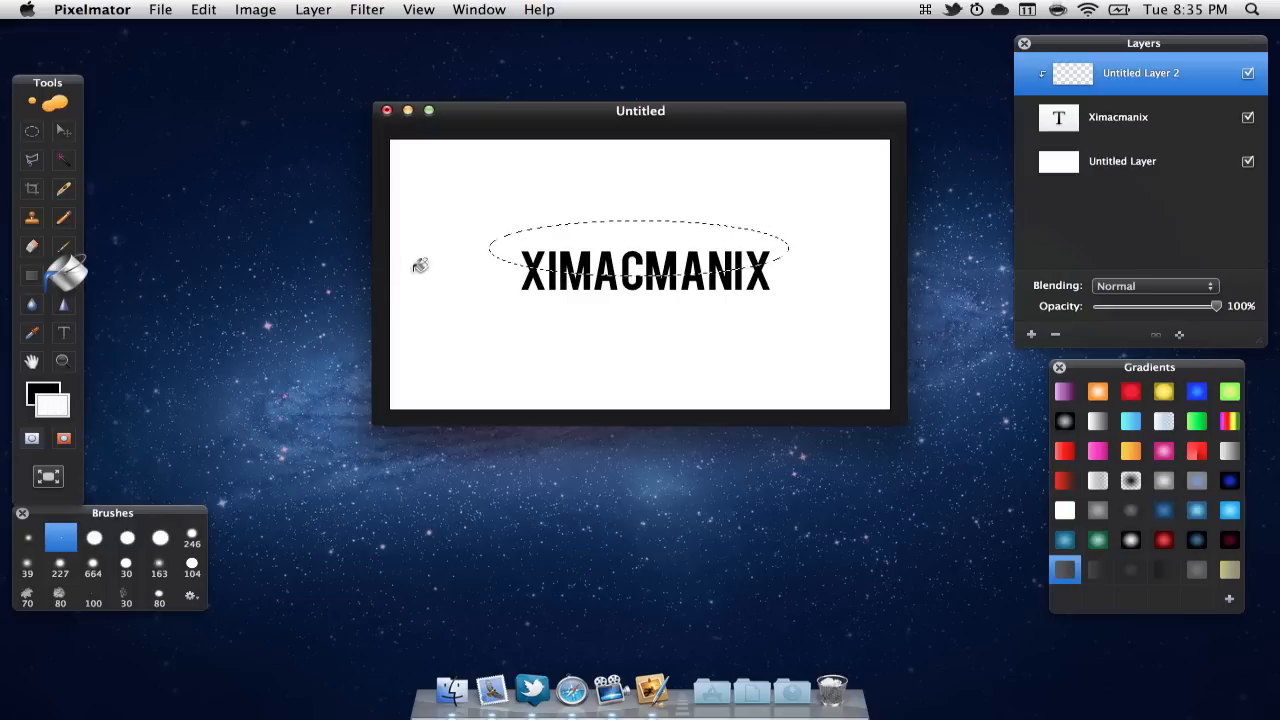
- Fill the ellipse with white and set the gloss layer's opacity to about 24%
left_click(616, 236)
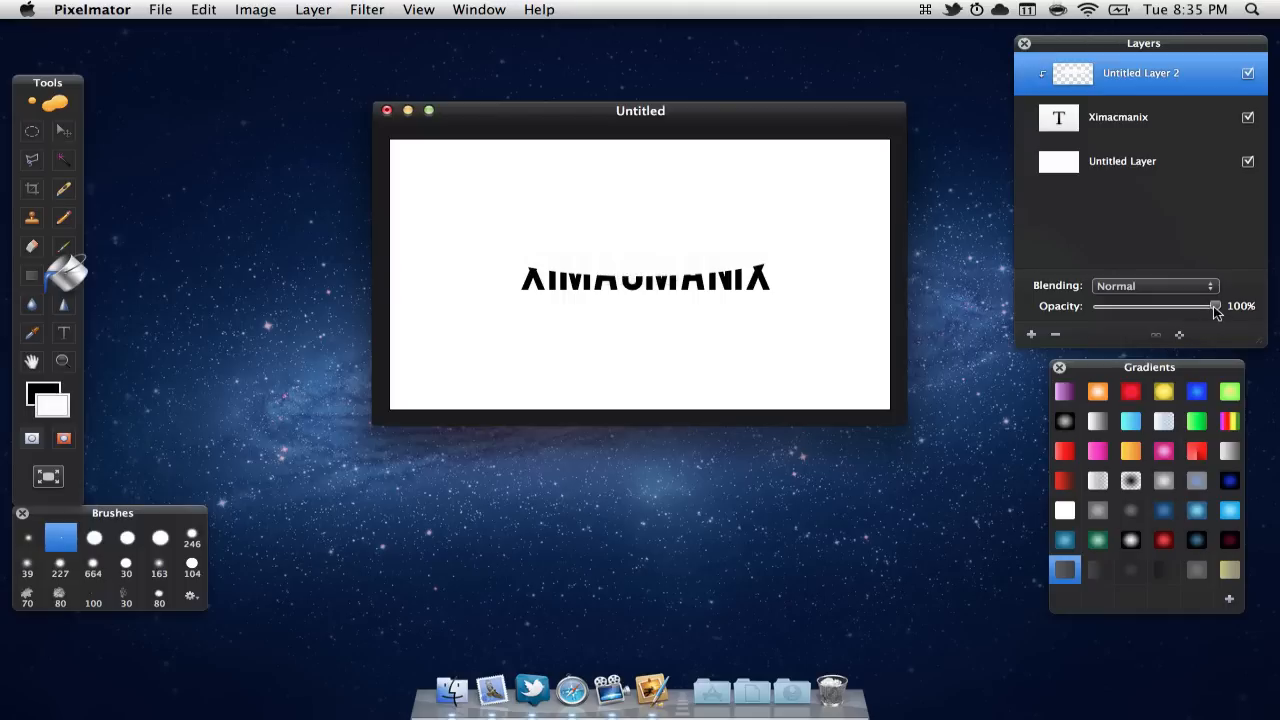
left_click_drag(1216, 306, 1120, 306)
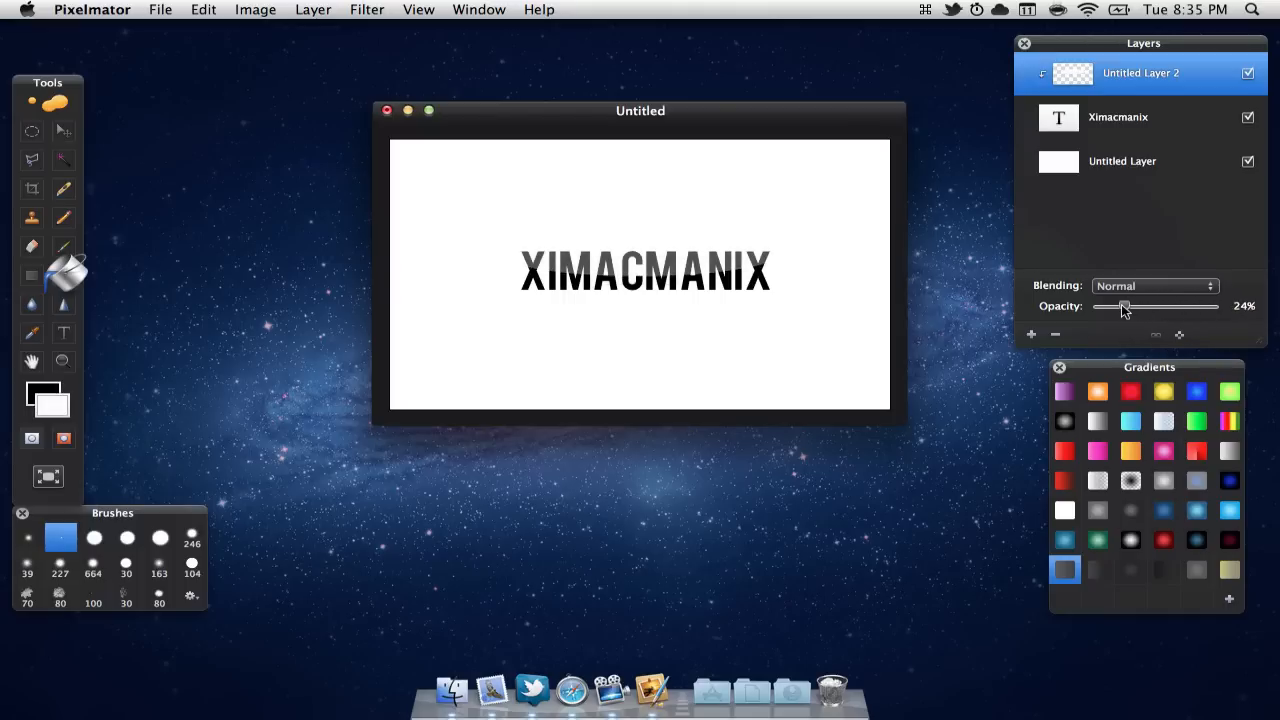